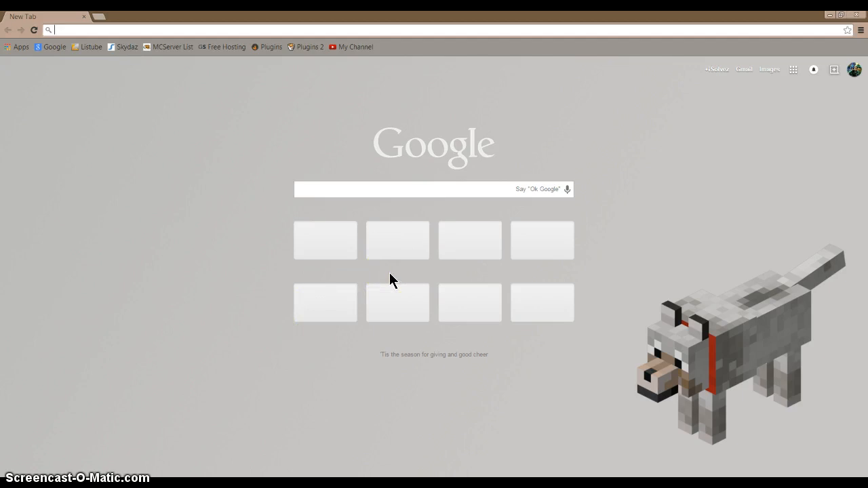
- Go to flamingtext.com from the omnibox suggestion after correcting the mistyped address
type("falmin")
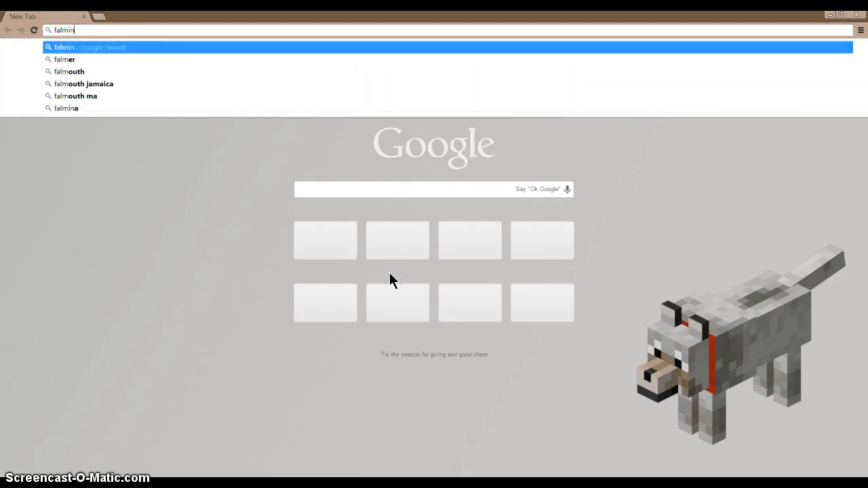
key("backspace")
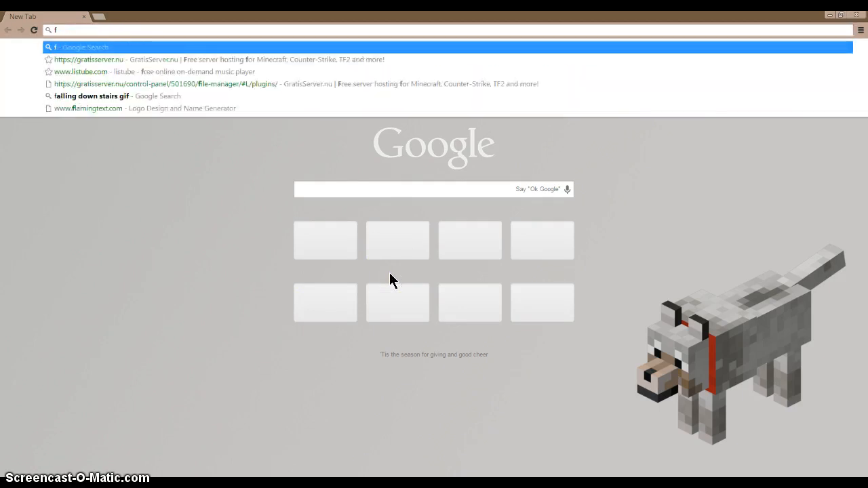
left_click(88, 108)
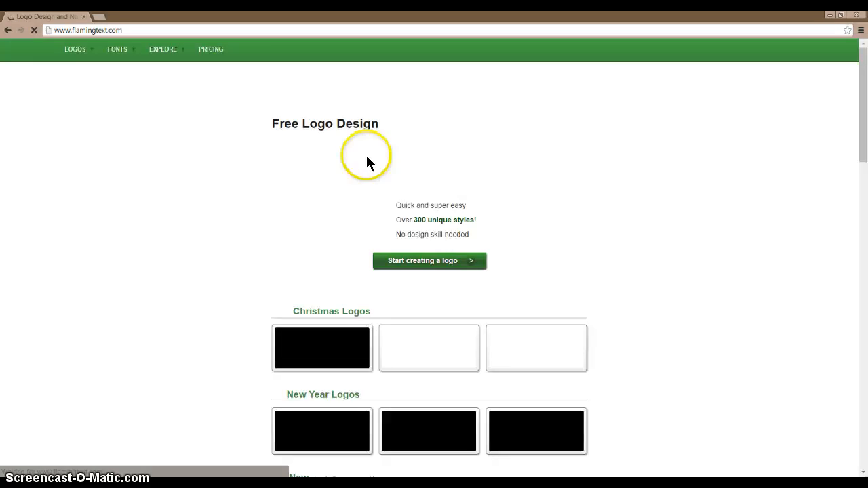
- Start a new logo and pick the Gummy style from All Logos
left_click(428, 261)
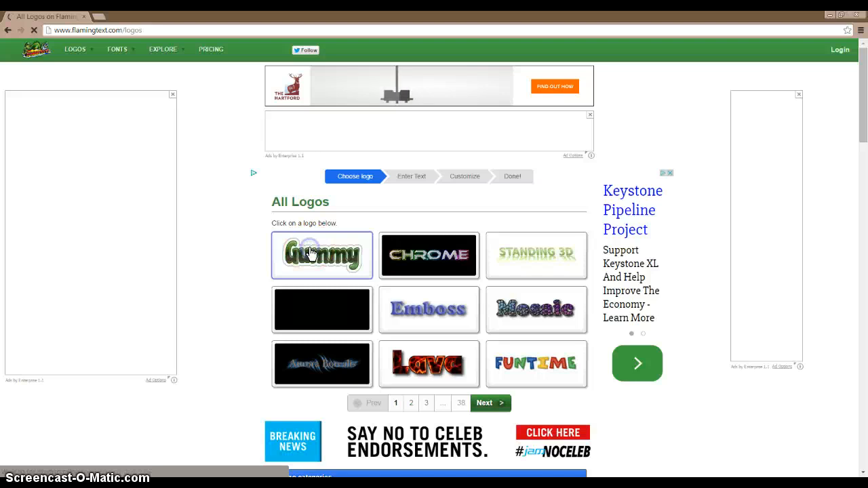
left_click(321, 255)
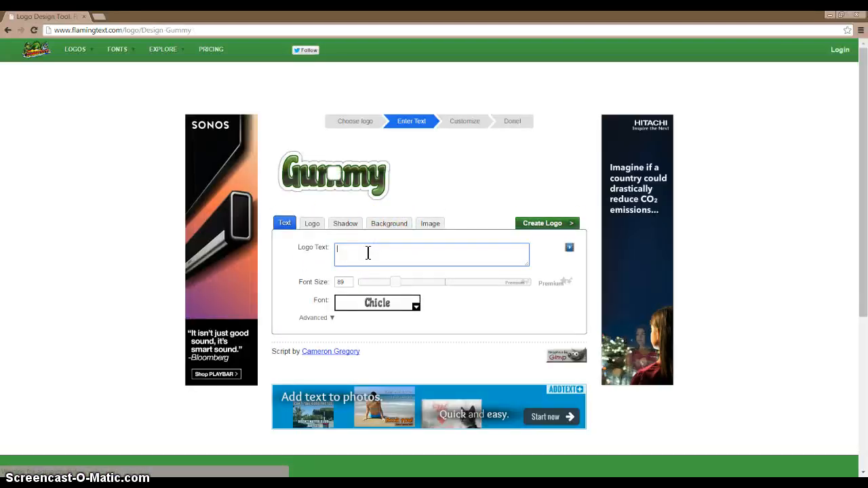
- Enter 'iSolvez Gaming' as the logo text, apply the Reflection shadow and generate the logo
type("iSolvez")
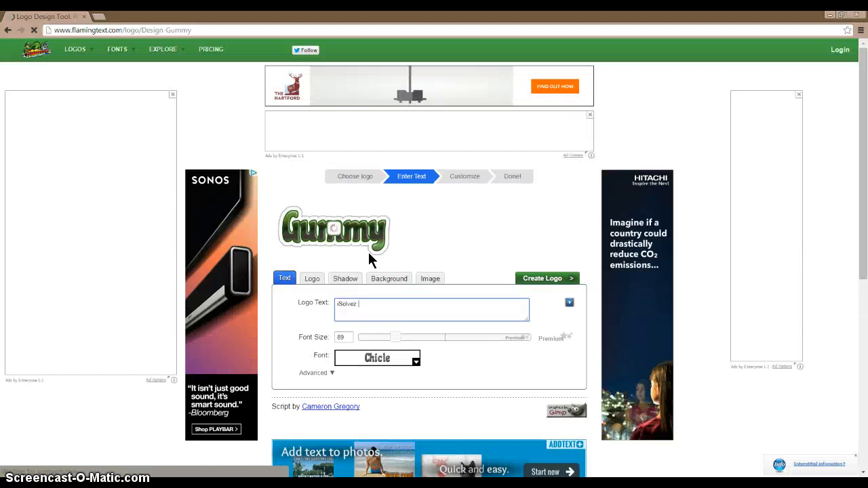
type("Gaming")
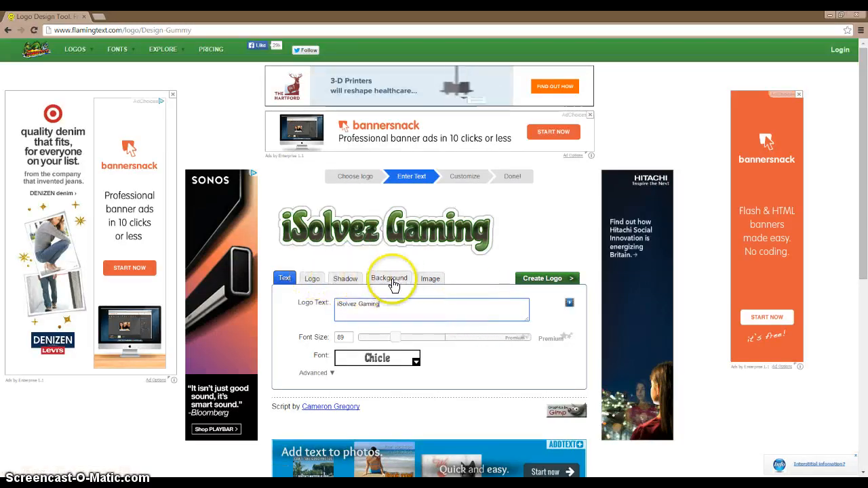
left_click(387, 278)
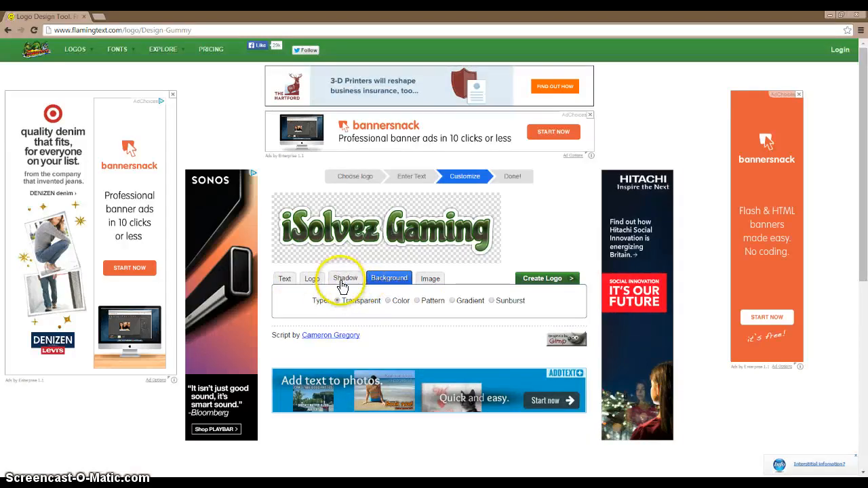
left_click(344, 278)
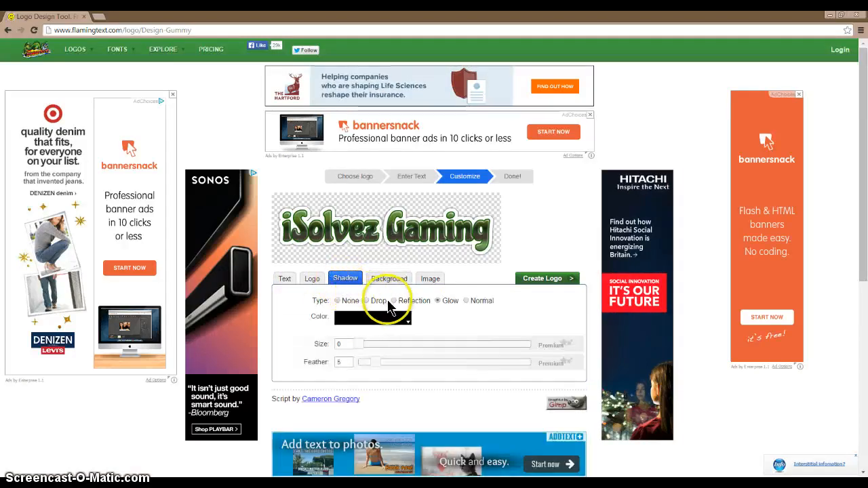
left_click(395, 301)
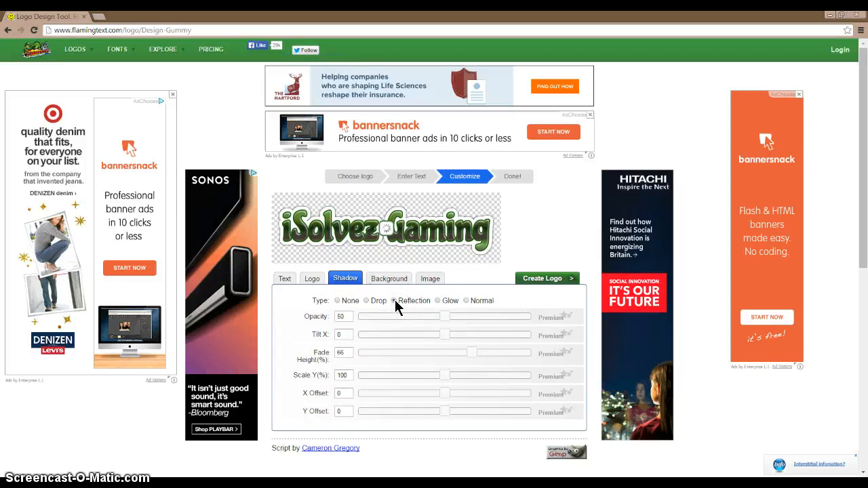
left_click(394, 301)
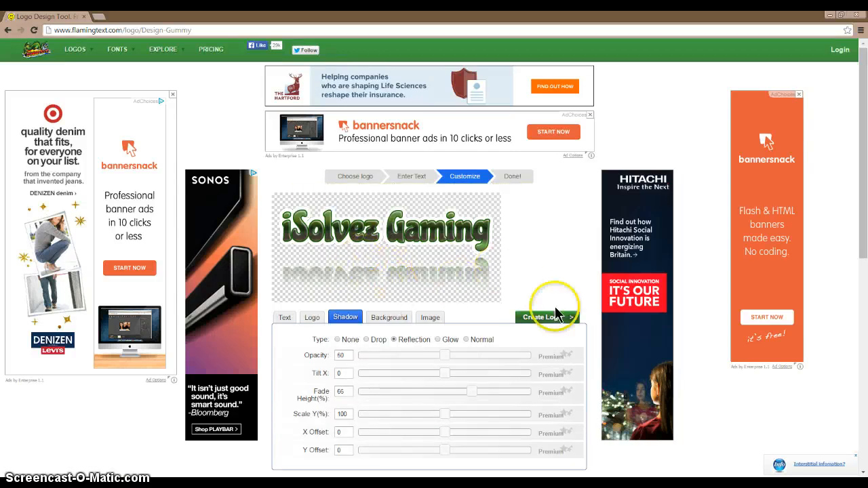
left_click(542, 317)
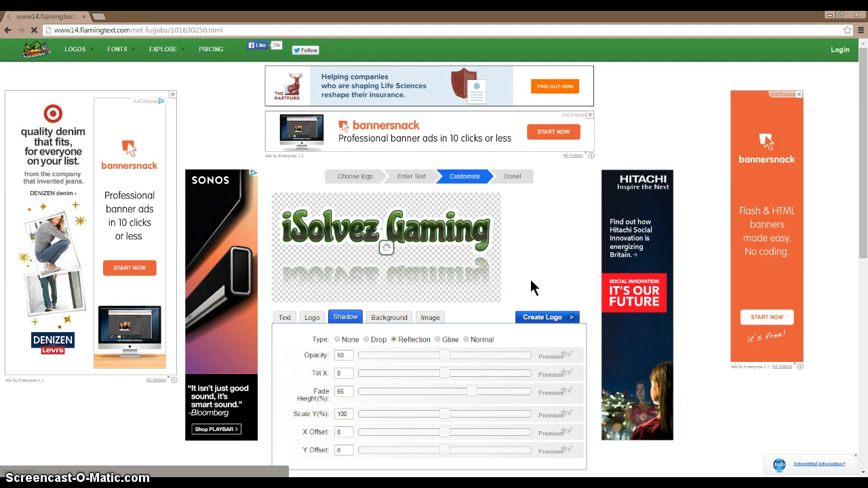
- Mark the logo as Personal Use and download it as a PNG
left_click(542, 317)
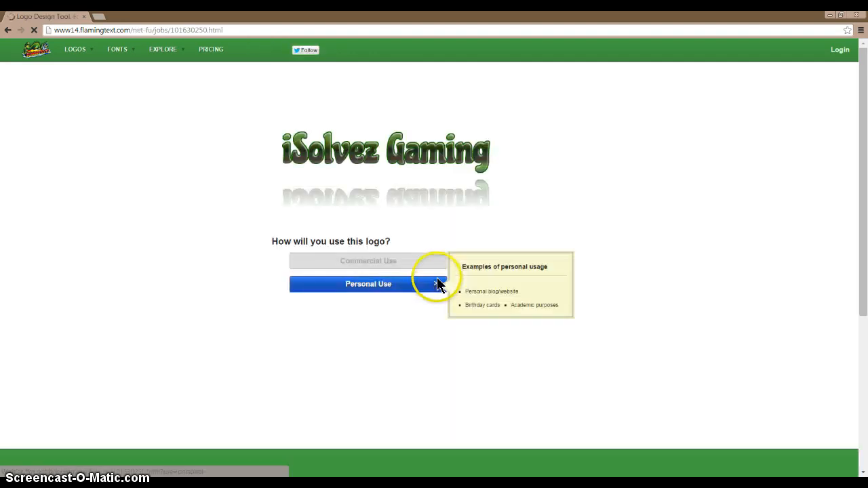
left_click(368, 283)
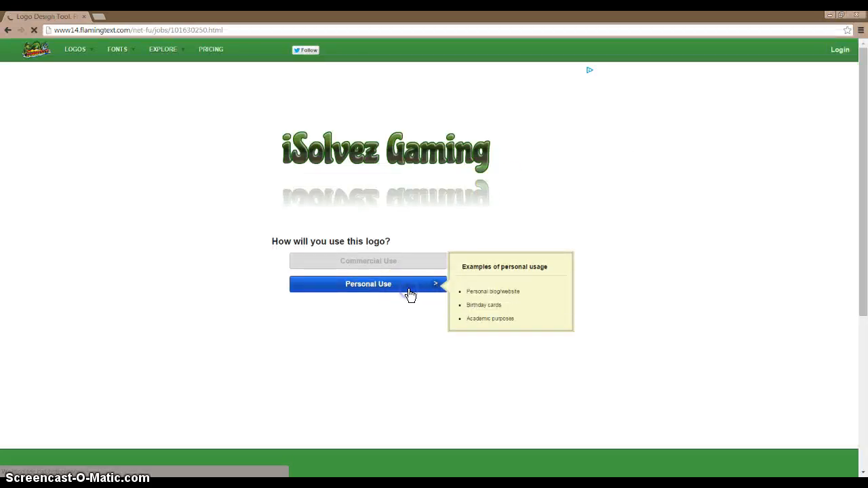
left_click(368, 283)
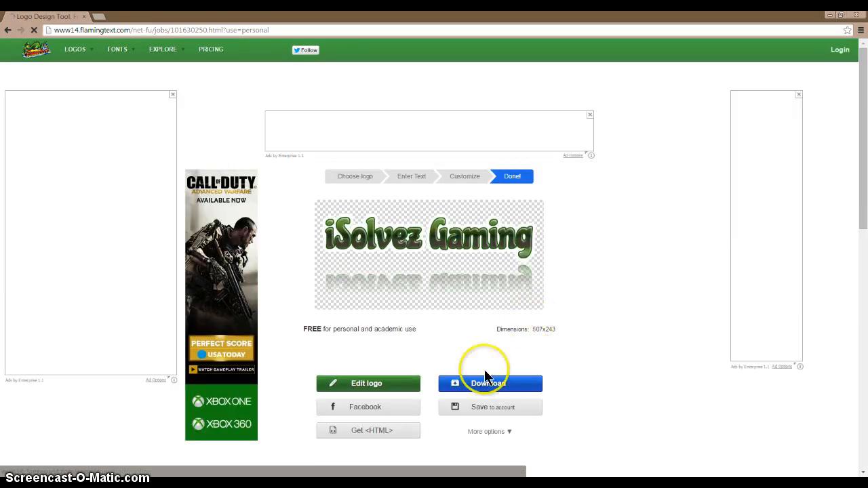
left_click(489, 383)
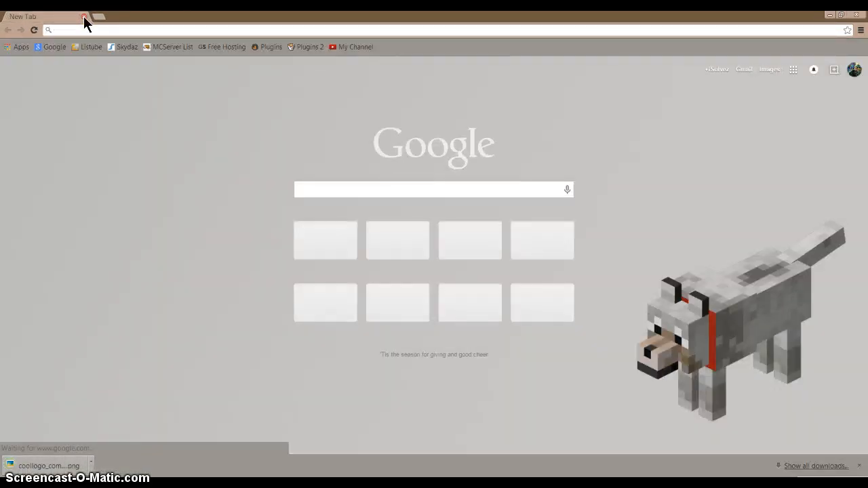
- Go to picmonkey.com and add a new browser tab
type("picmonkey.com")
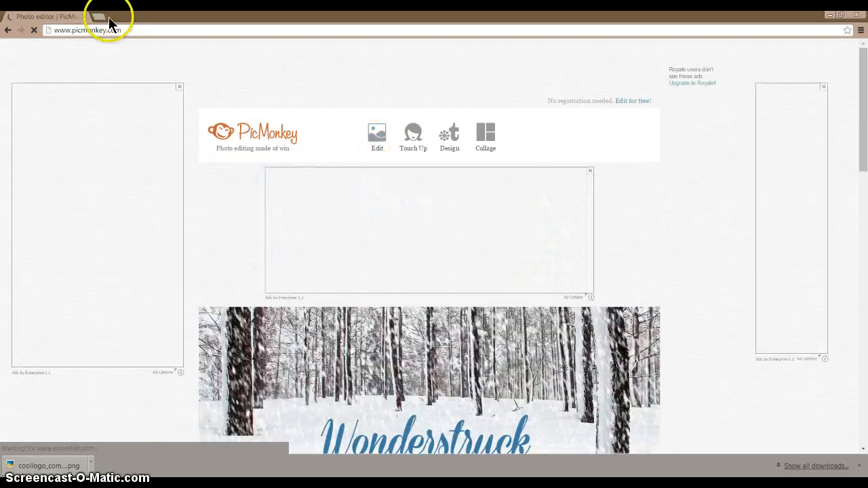
left_click(98, 16)
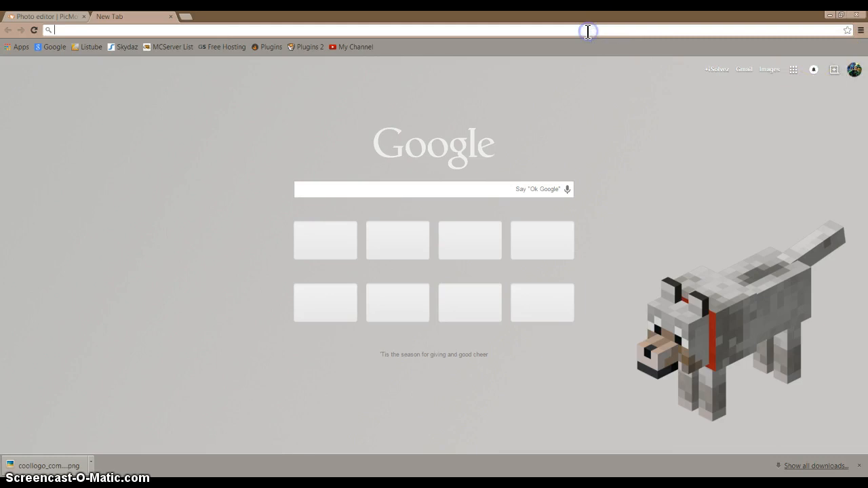
mouse_move(580, 42)
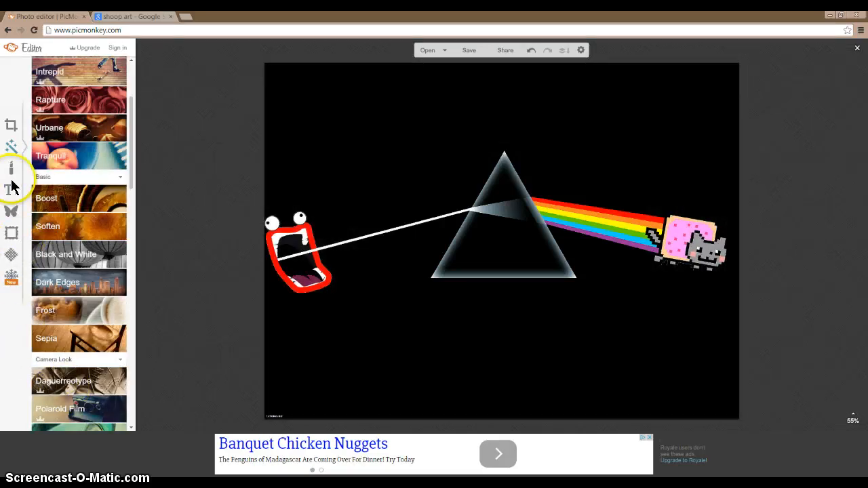
- Add coollogo_com-11861659 from Downloads as a Your Own overlay on the prism image
left_click(11, 211)
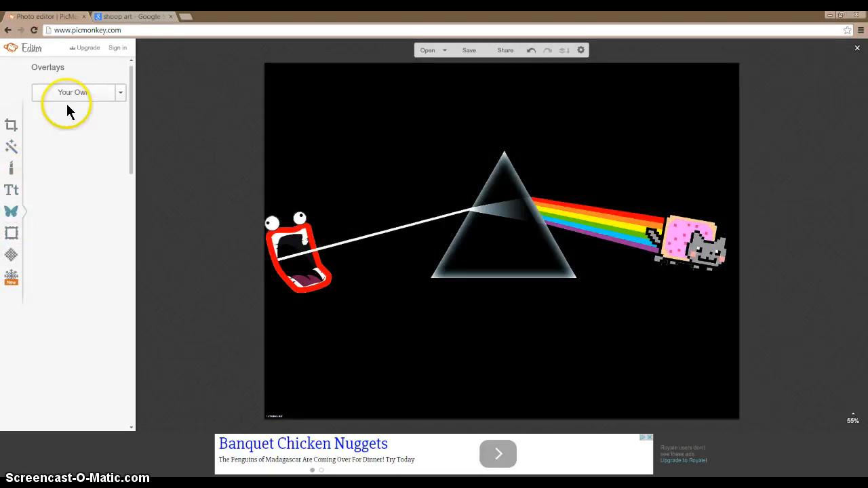
left_click(72, 93)
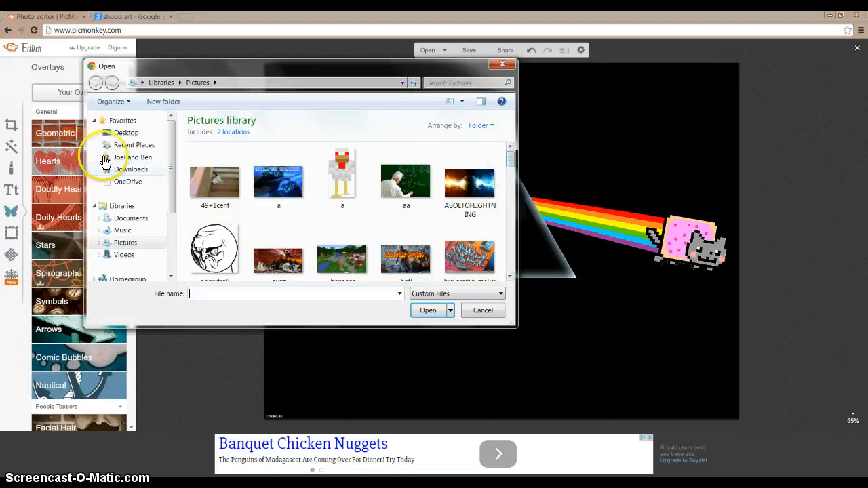
left_click(133, 168)
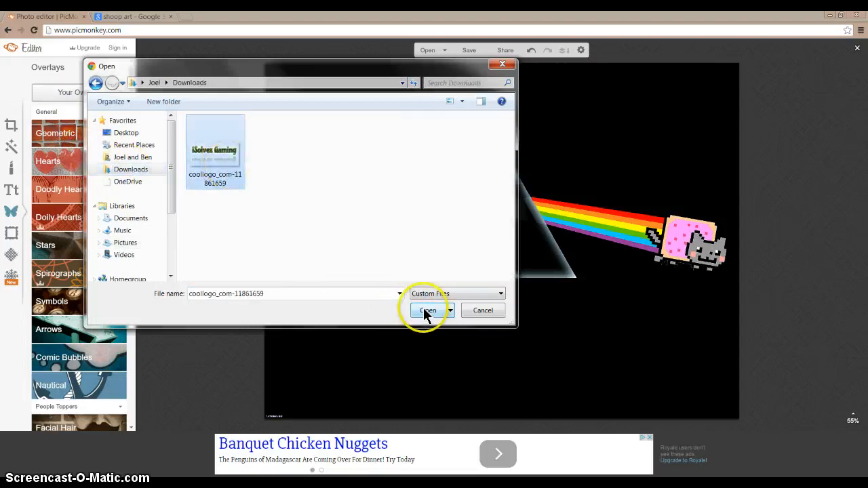
left_click(427, 309)
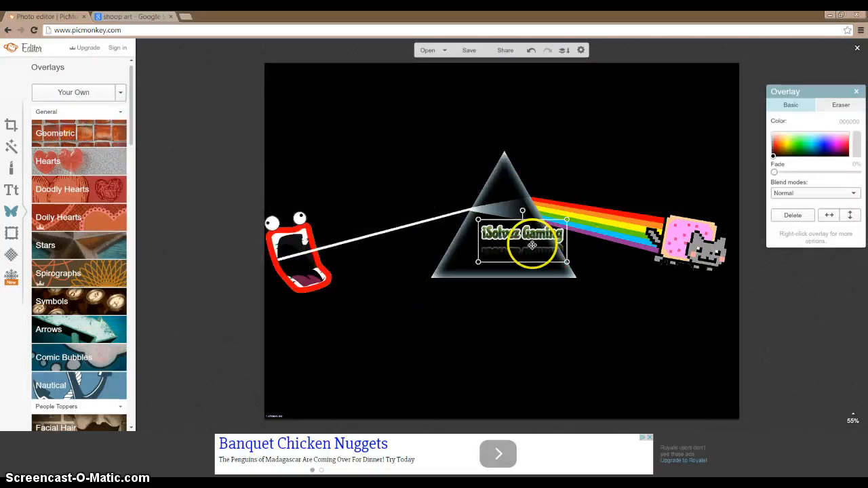
- Scale the logo overlay by its corner so it spans the top above the prism, then deselect it
left_click_drag(522, 241, 371, 109)
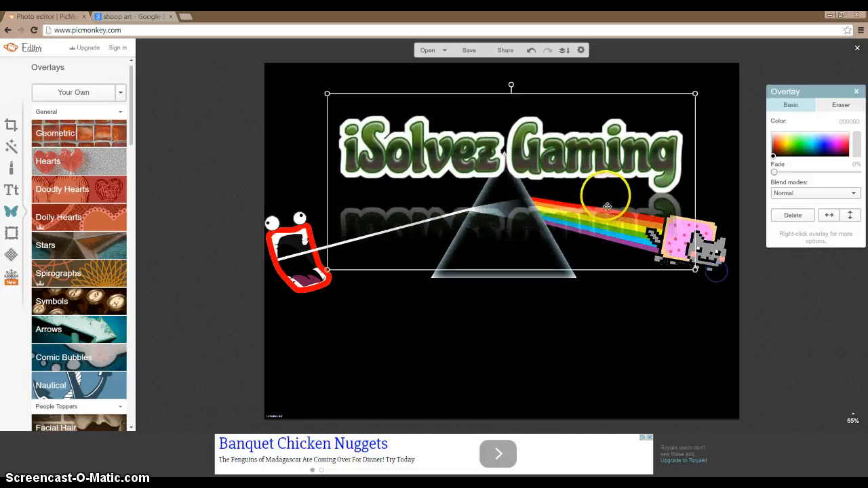
left_click(827, 146)
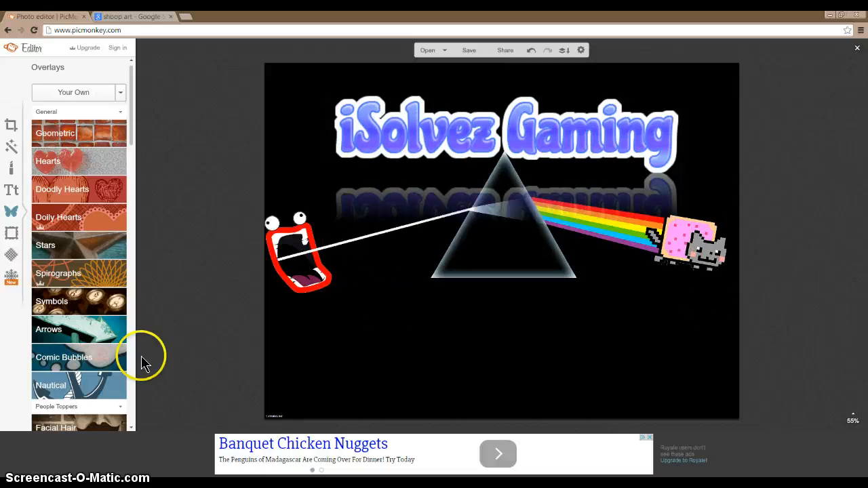
mouse_move(75, 332)
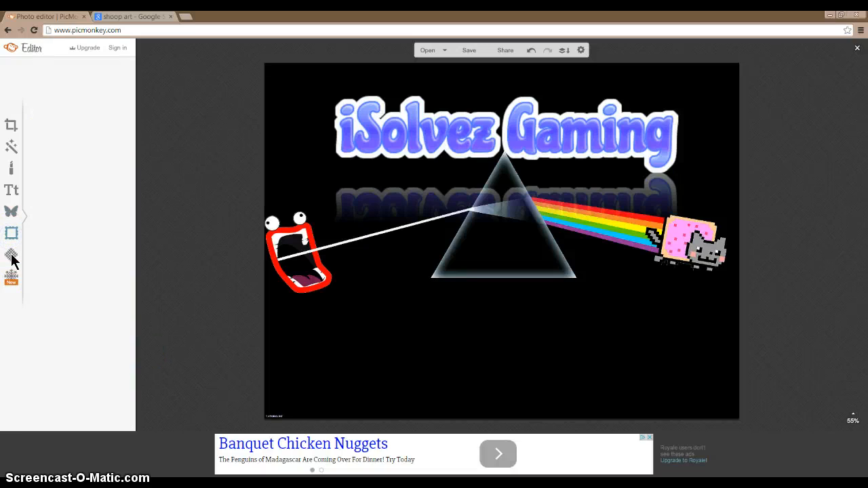
- Preview Burst and several Light Trails textures on the image, then cancel to keep it plain
left_click(11, 256)
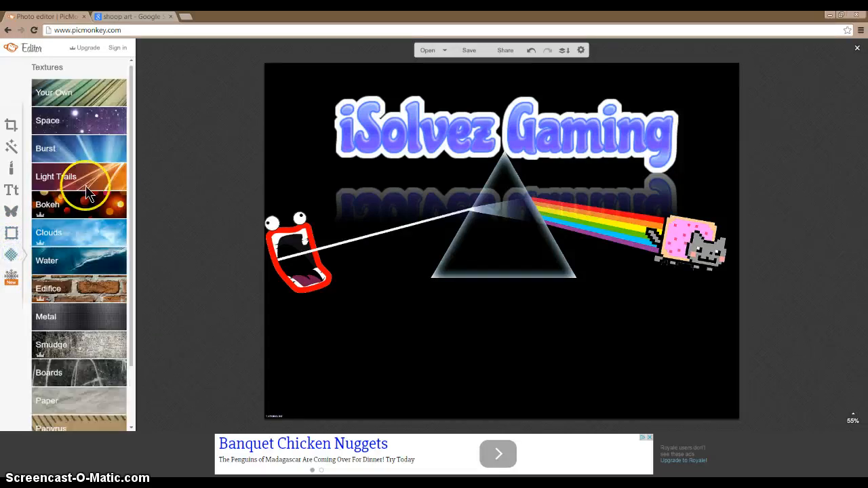
mouse_move(98, 143)
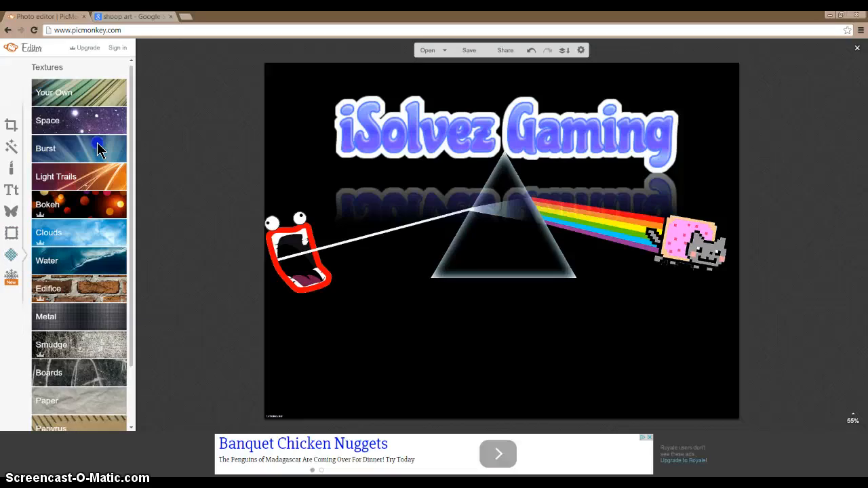
left_click(46, 148)
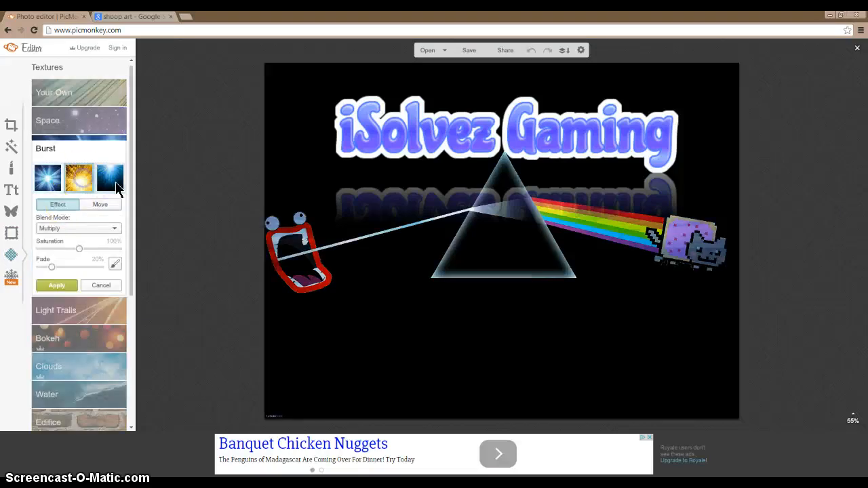
left_click(78, 178)
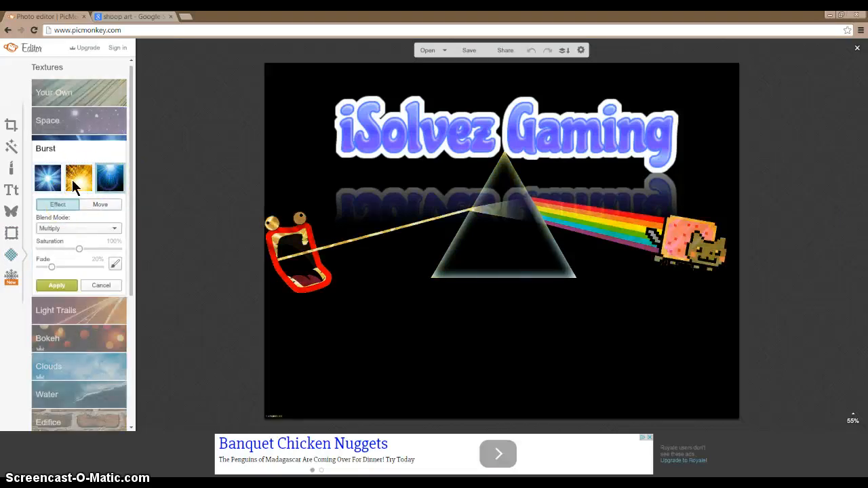
left_click(79, 178)
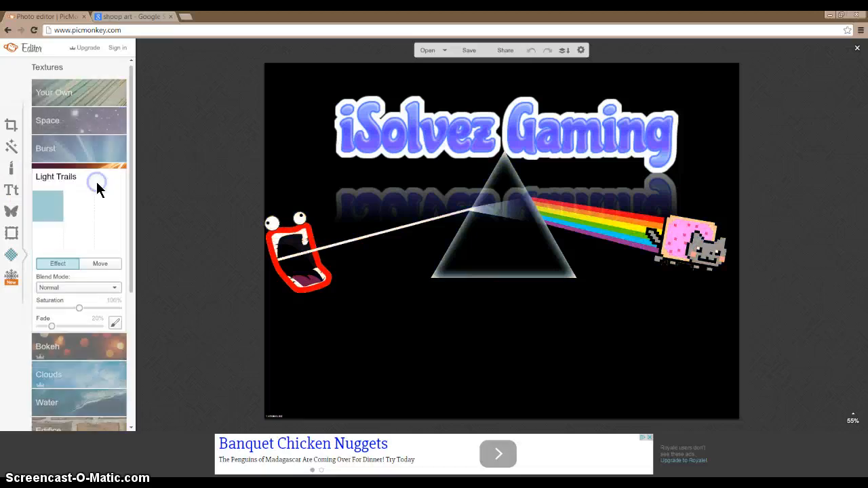
left_click(110, 206)
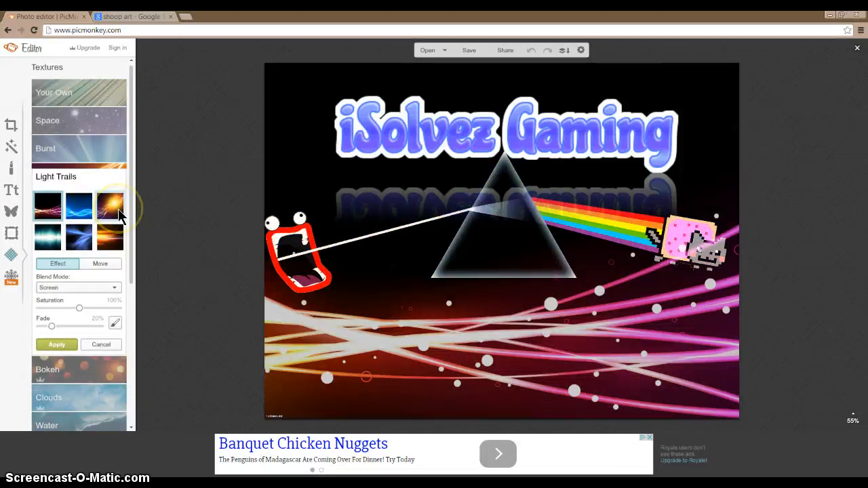
left_click(79, 235)
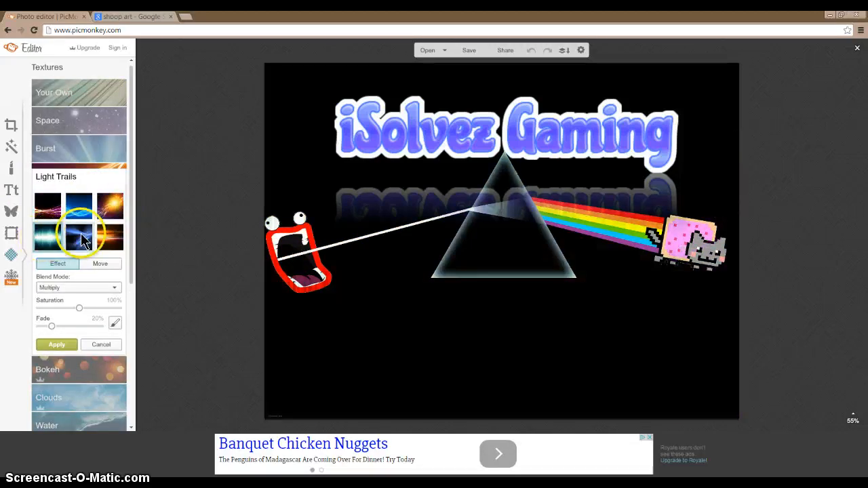
left_click(109, 236)
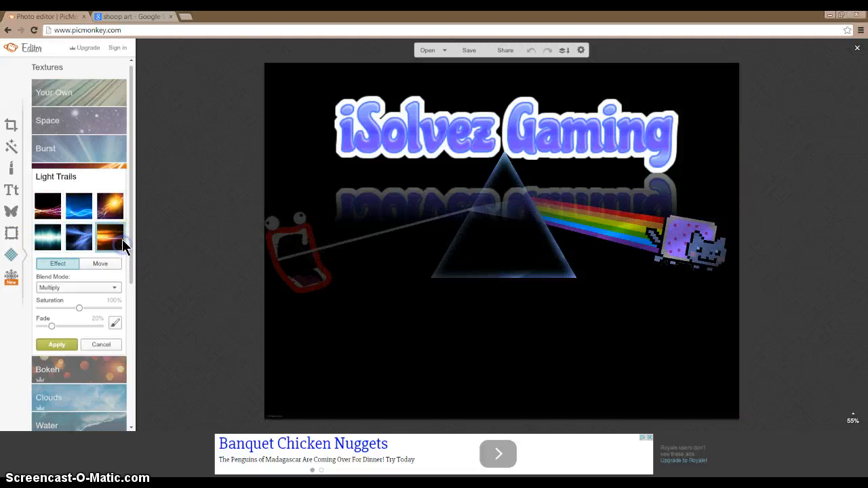
left_click(78, 207)
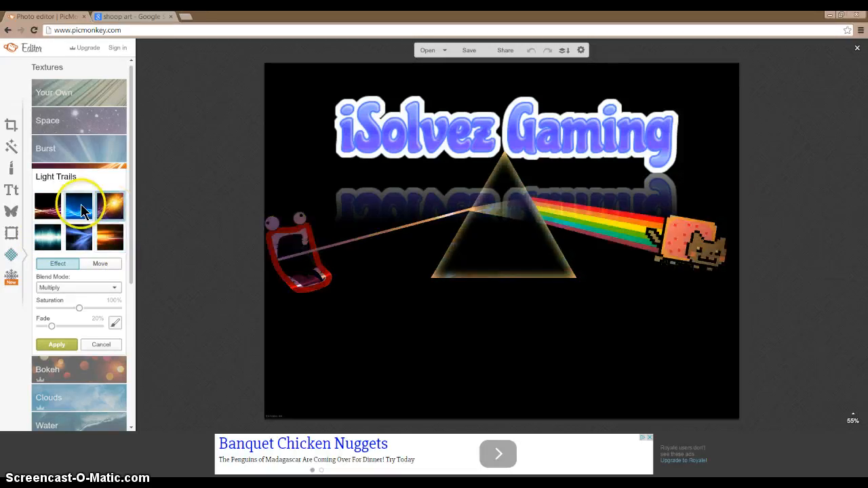
left_click(48, 203)
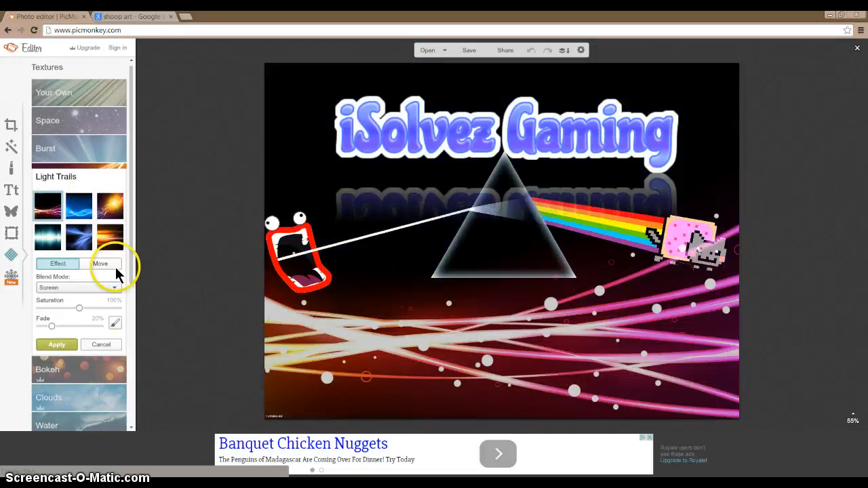
left_click(100, 345)
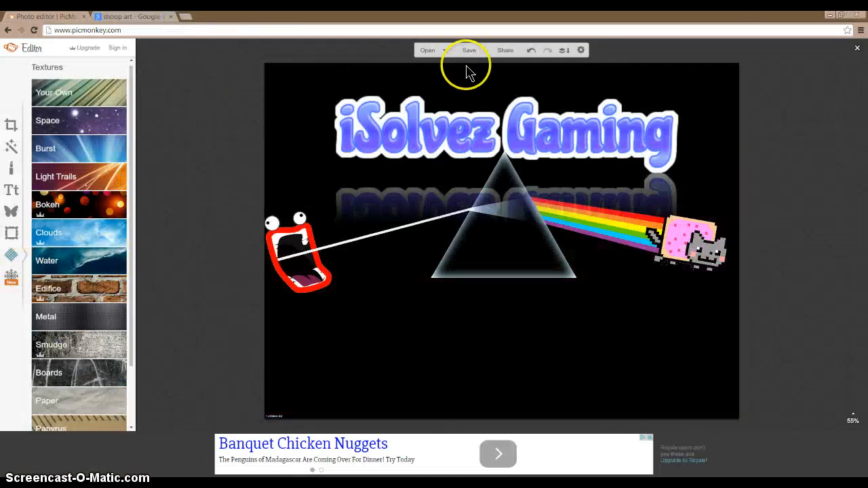
left_click(469, 51)
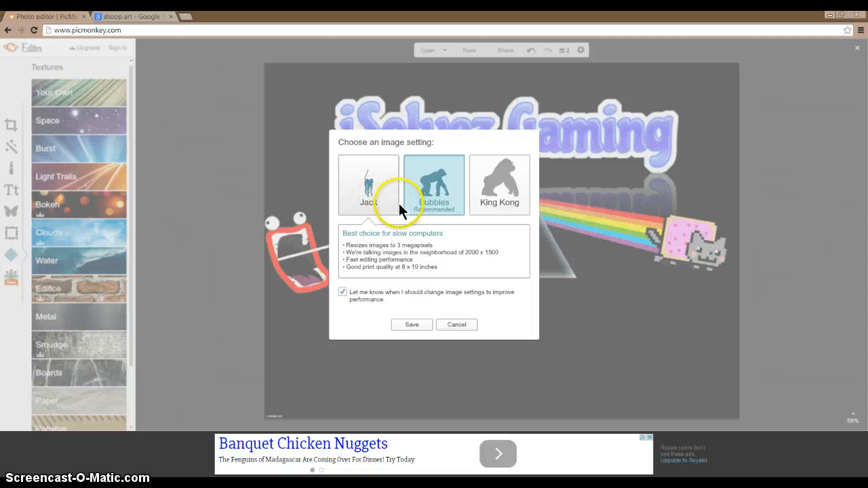
left_click(434, 185)
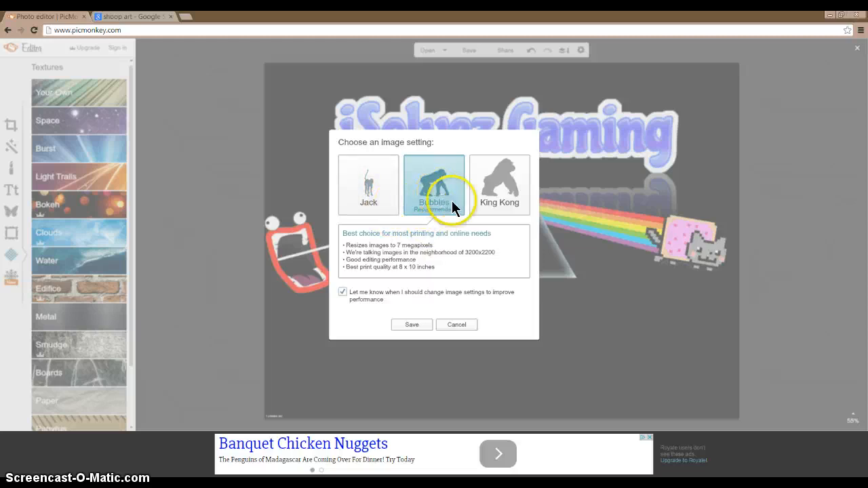
left_click(499, 184)
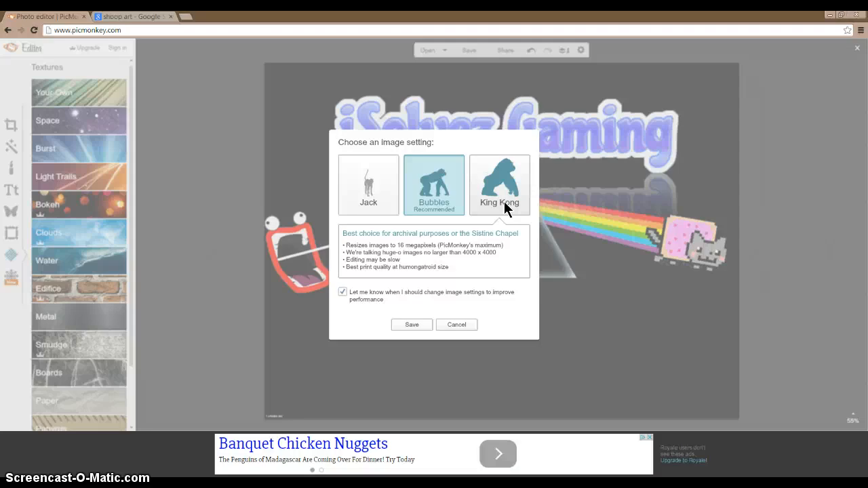
left_click(499, 185)
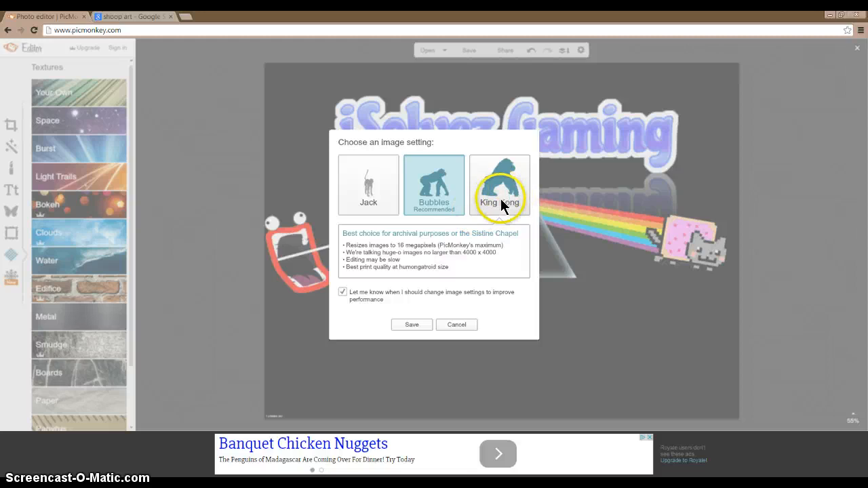
left_click(410, 324)
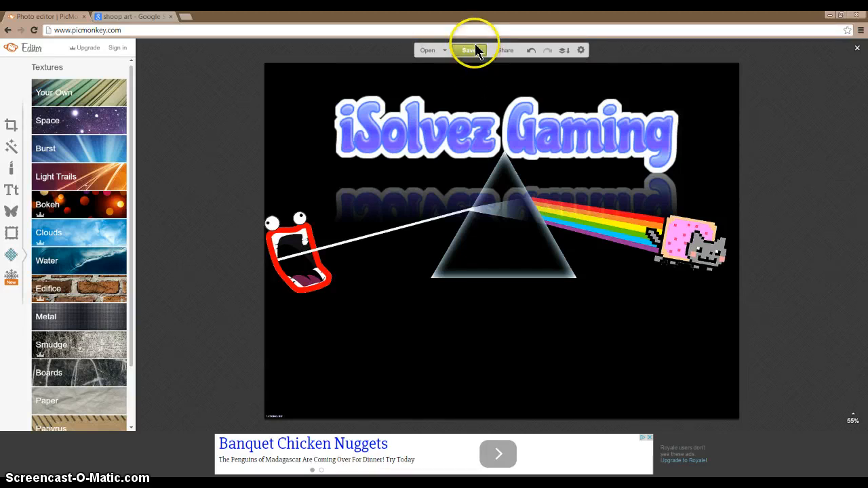
- In the Save panel, change the dimensions to 3536 x 2654 keeping Pierce quality
left_click(468, 49)
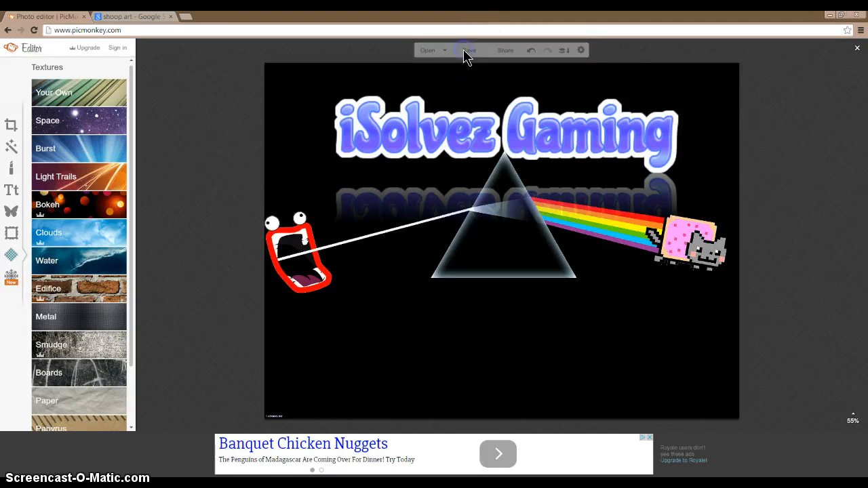
left_click(467, 48)
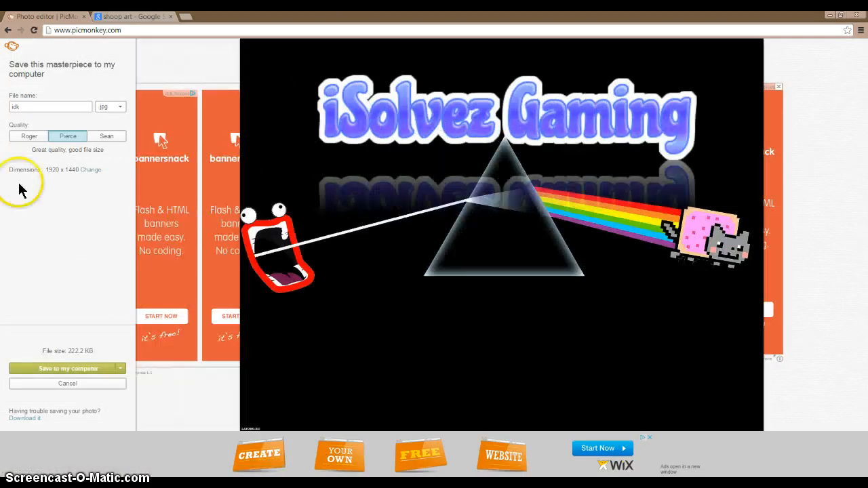
left_click(89, 169)
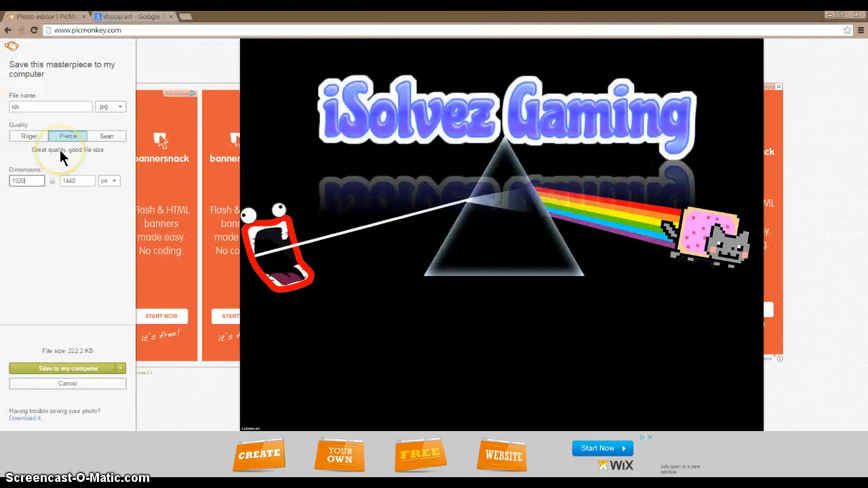
left_click(68, 135)
type("1923538")
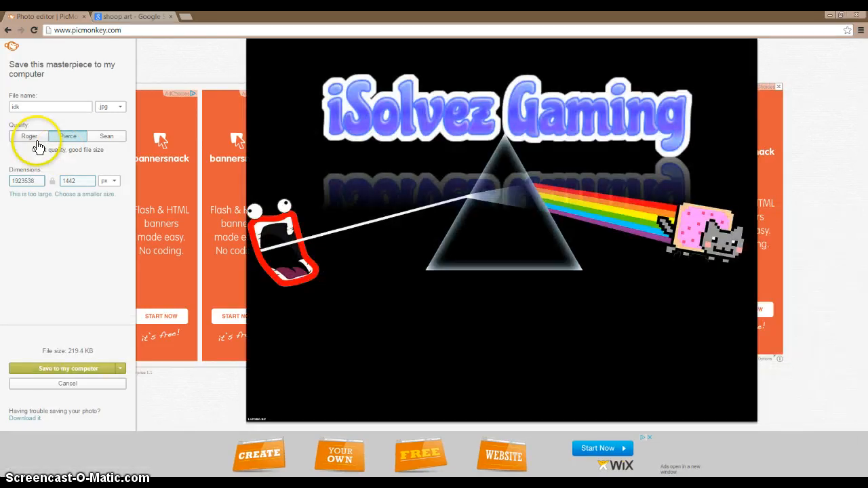
left_click(68, 135)
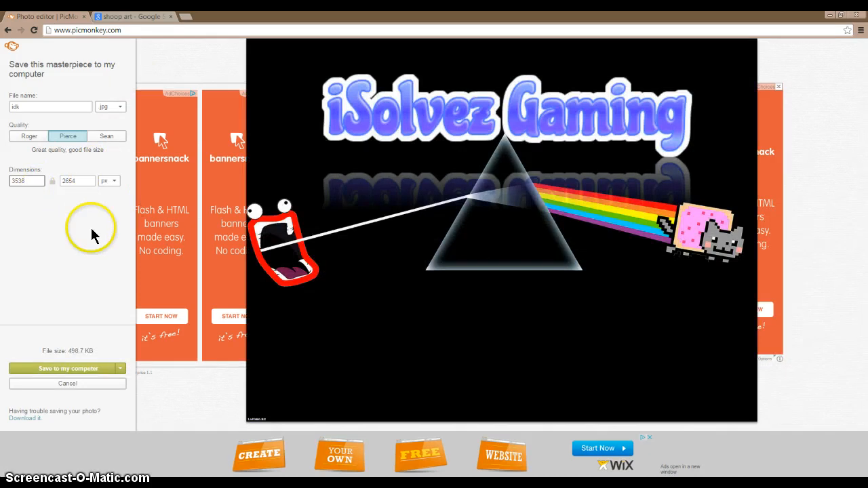
mouse_move(420, 122)
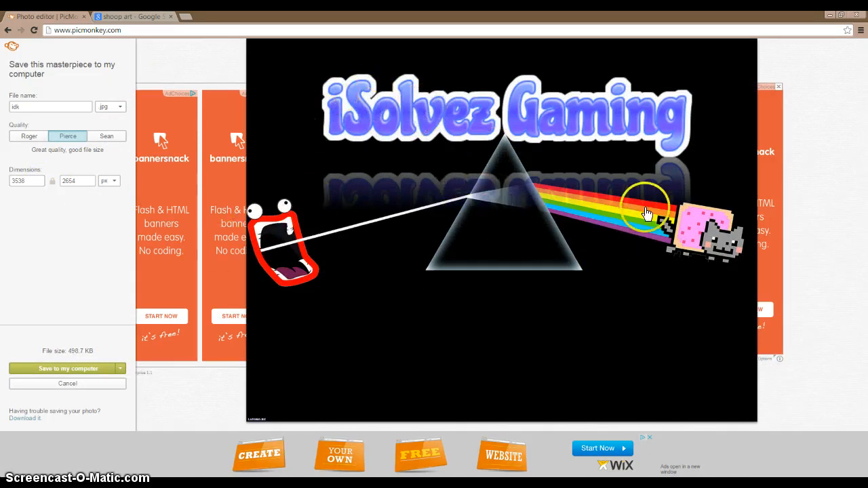
mouse_move(255, 143)
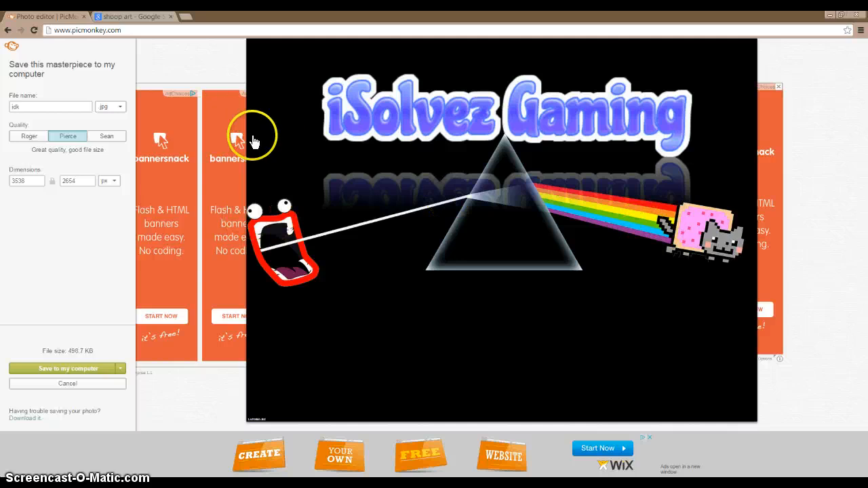
mouse_move(319, 165)
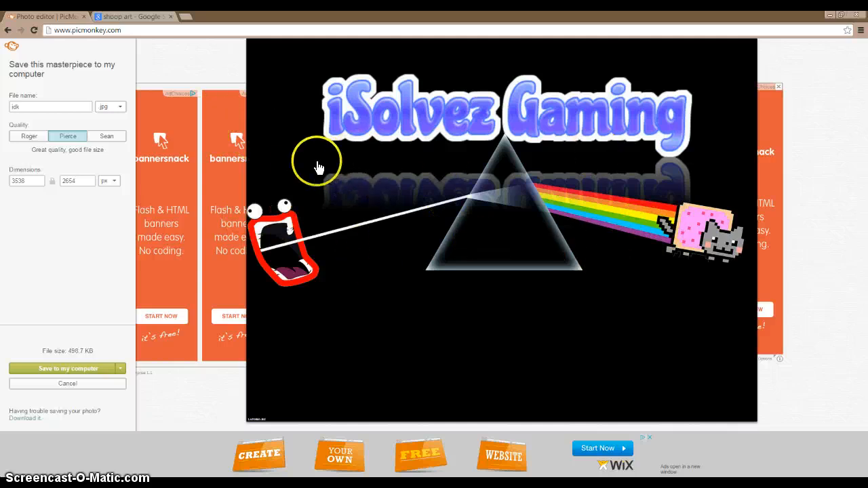
mouse_move(183, 261)
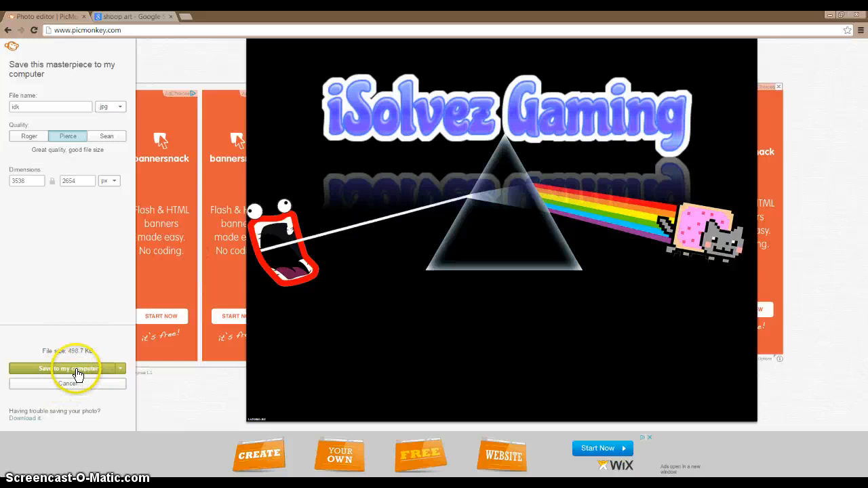
- Save the image to the computer as a JPG and confirm in the Save As dialog
left_click(65, 369)
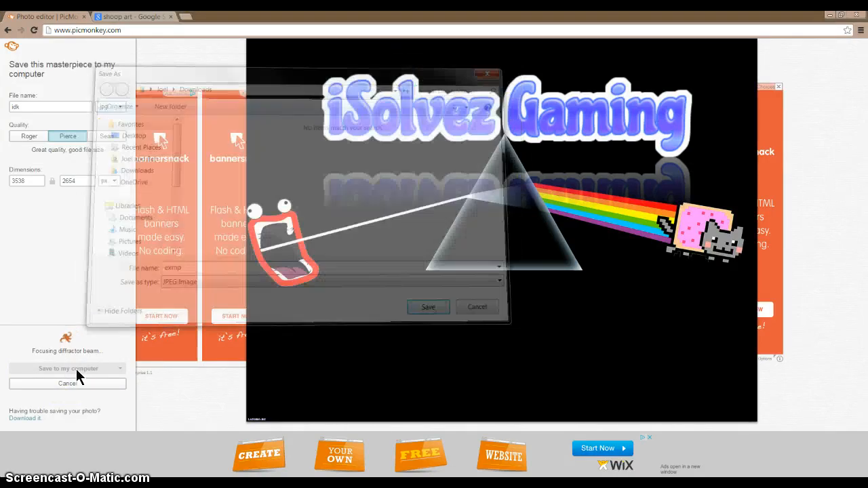
left_click(217, 17)
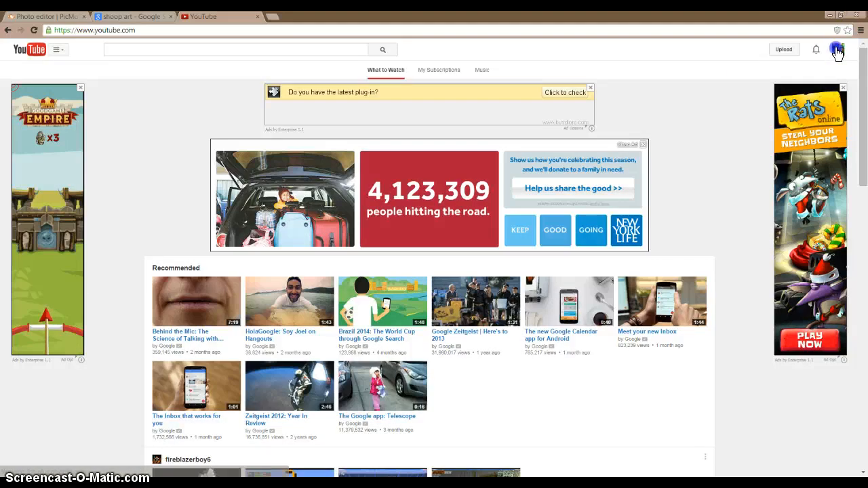
- From the account menu reach the iSolvez Gaming channel page and start Edit channel art from the banner's pencil
left_click(838, 49)
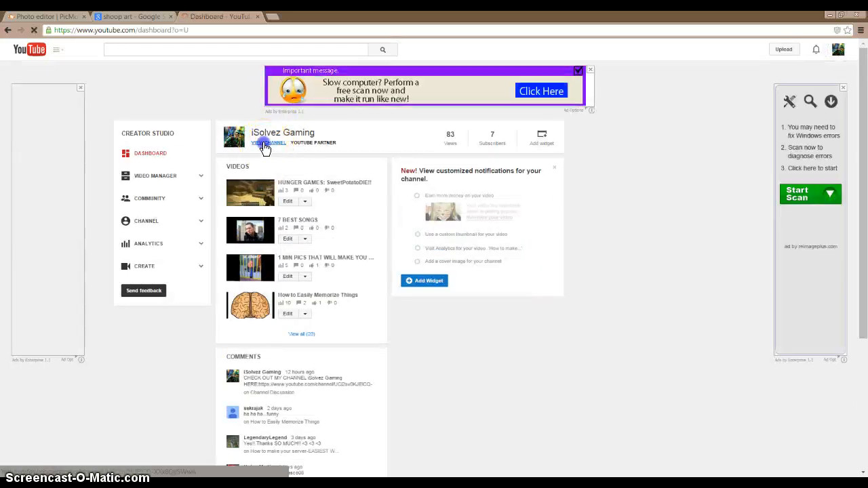
left_click(269, 142)
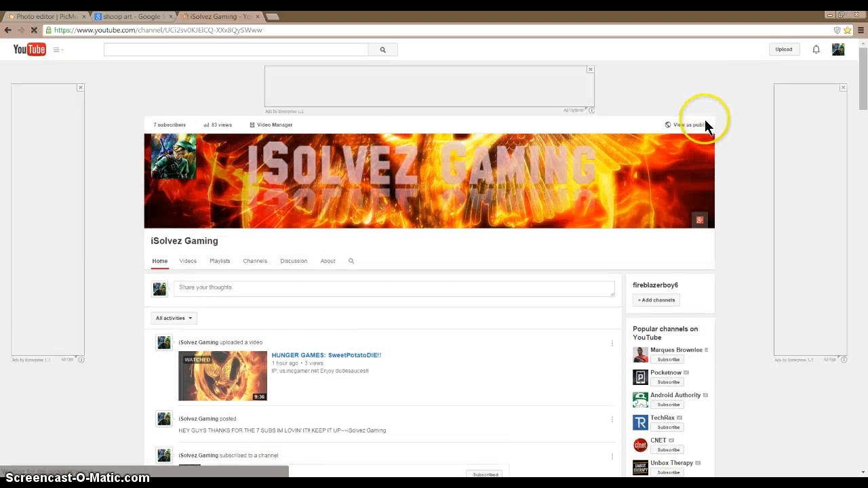
left_click(707, 141)
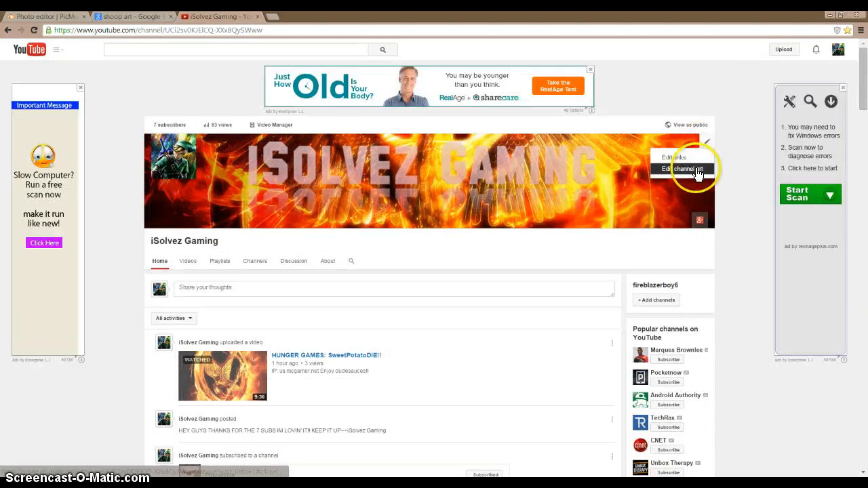
left_click(683, 168)
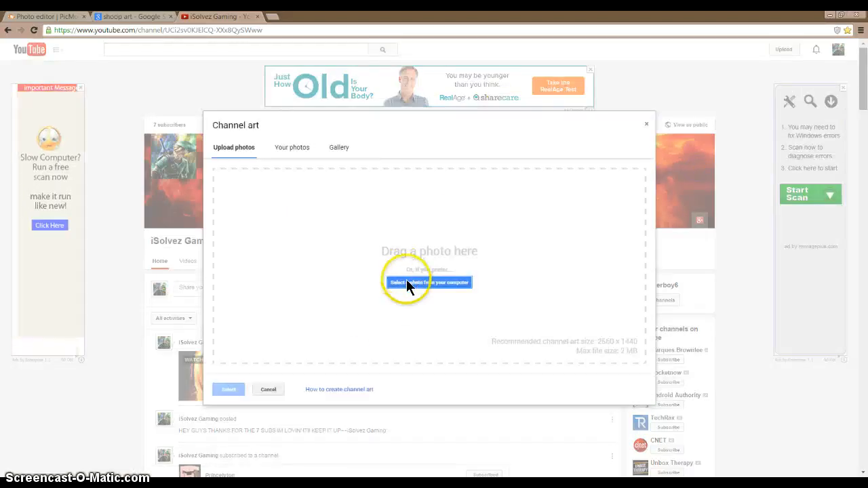
- Choose the saved 'exmp' image from Downloads to upload as the channel art
left_click(429, 282)
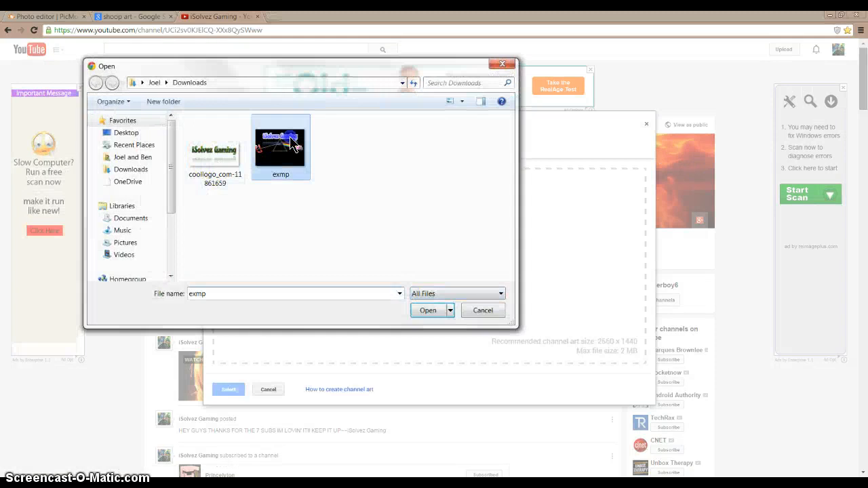
left_click(429, 310)
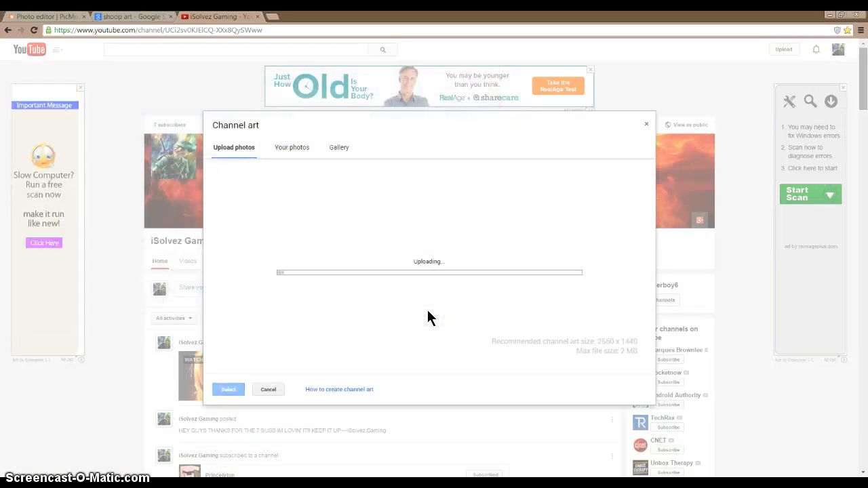
mouse_move(410, 328)
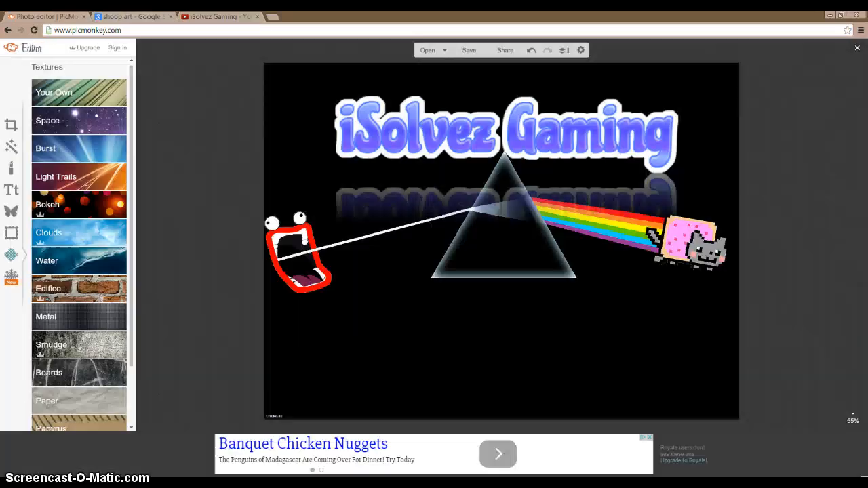
- Back on YouTube, adjust the prism image's crop in the device preview, then cancel to keep the fiery banner
left_click(217, 16)
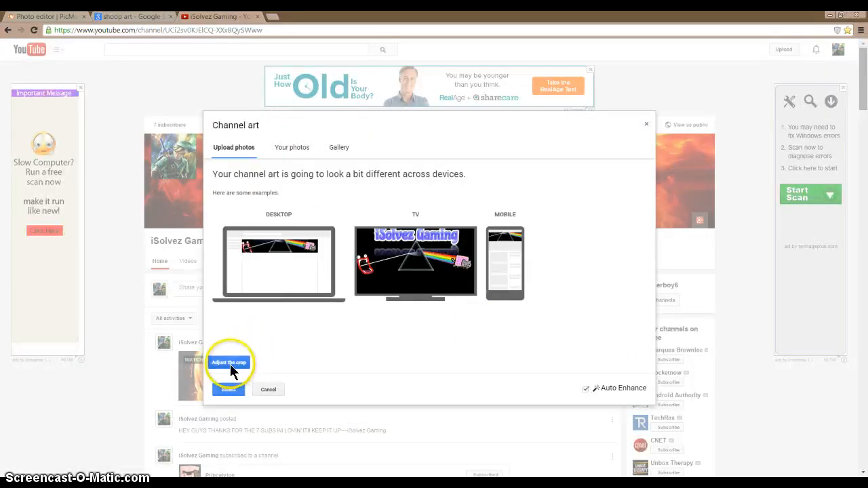
left_click(227, 362)
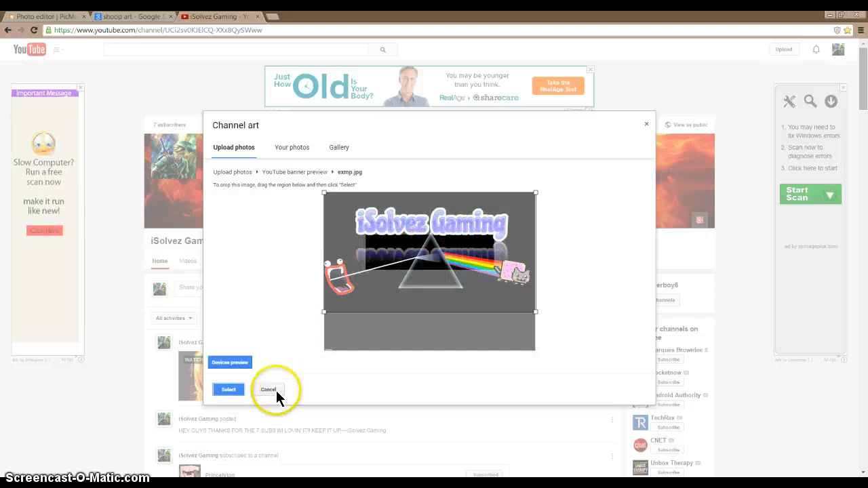
left_click(268, 389)
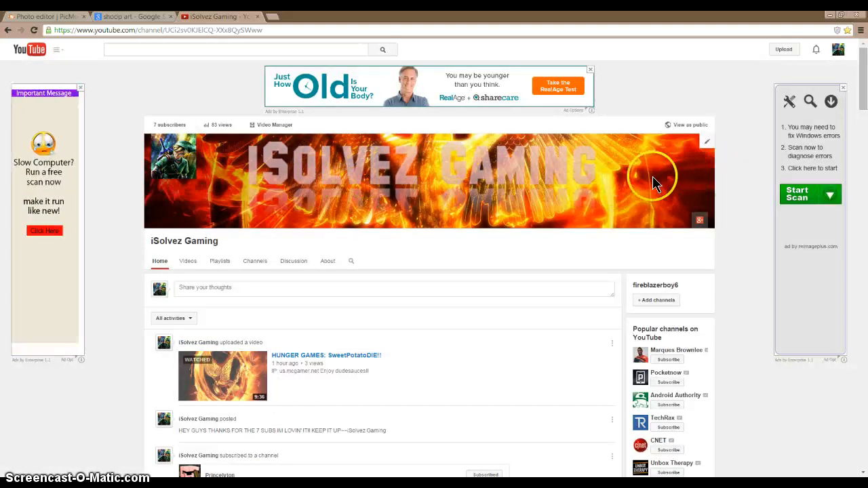
mouse_move(391, 182)
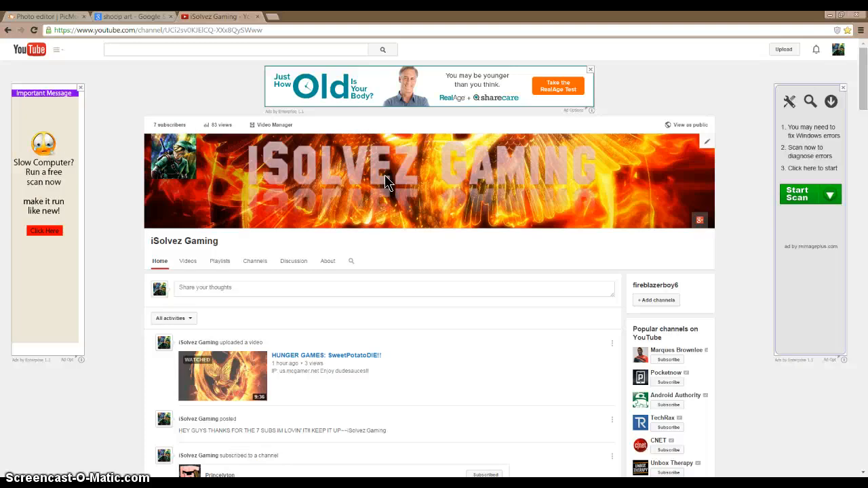